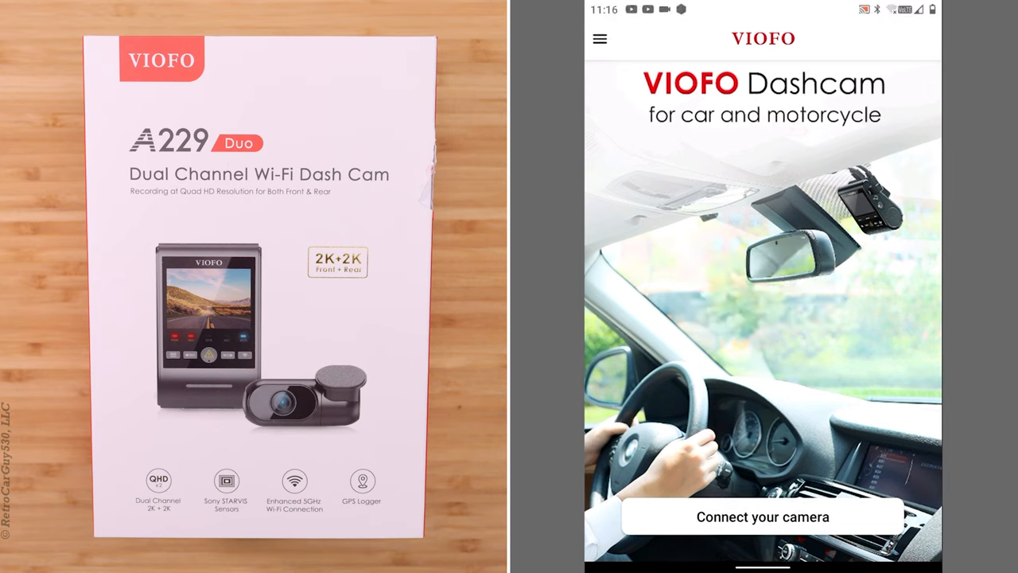
Connect the phone to the dash cam and enter the camera's settings menu
click(762, 515)
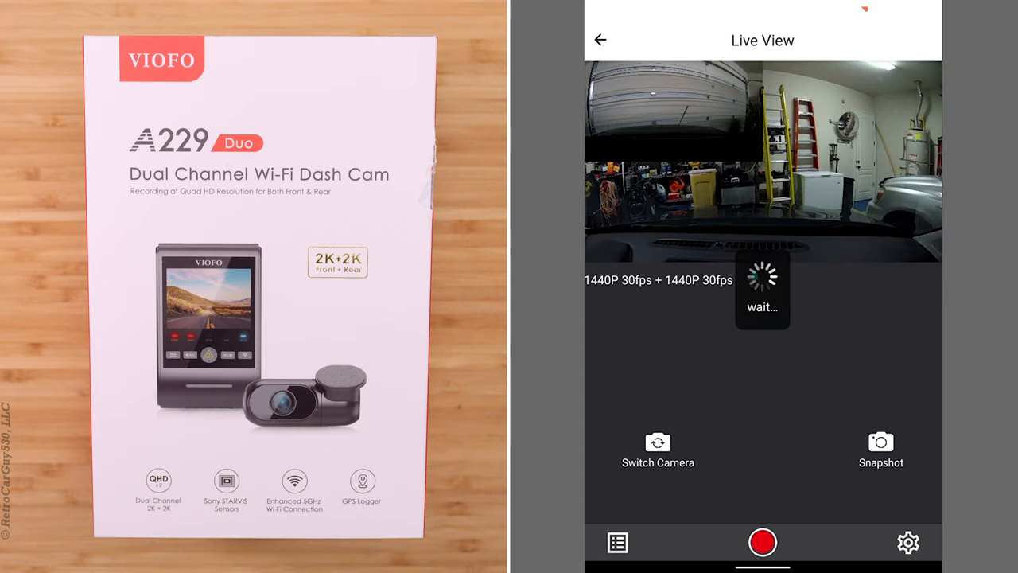
click(906, 540)
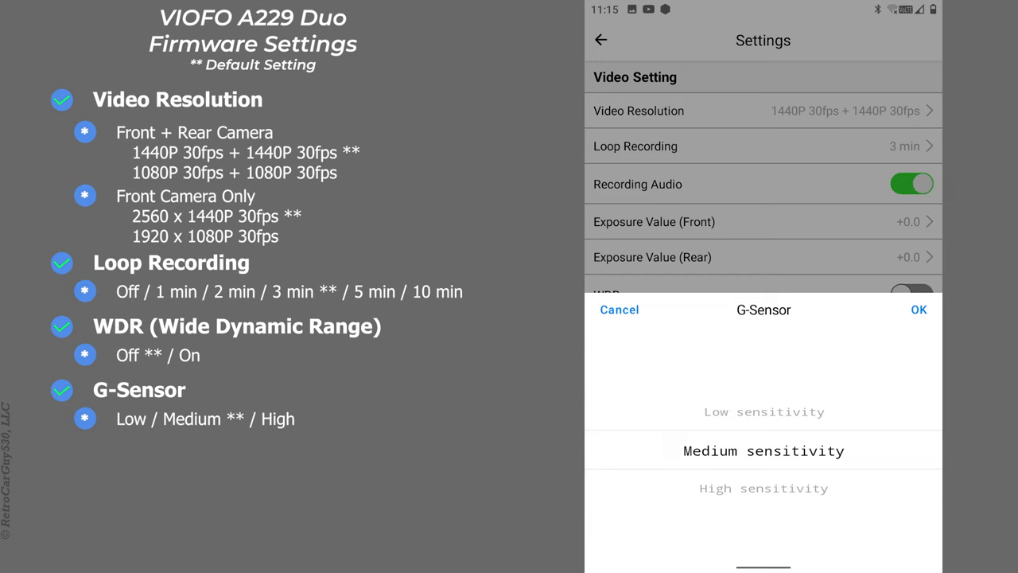
Dismiss the G-Sensor sensitivity choices, keeping Medium
click(920, 308)
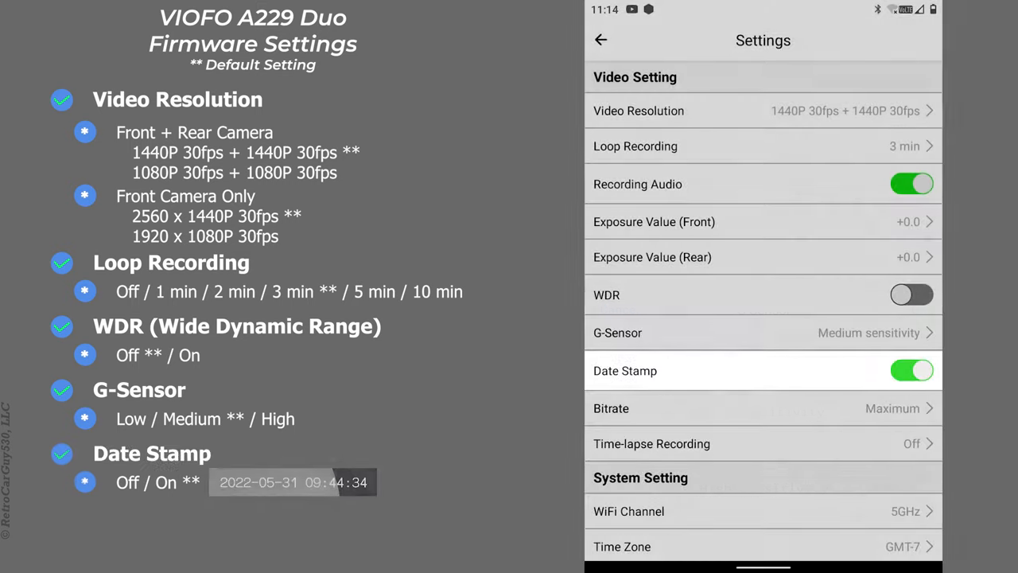
click(763, 371)
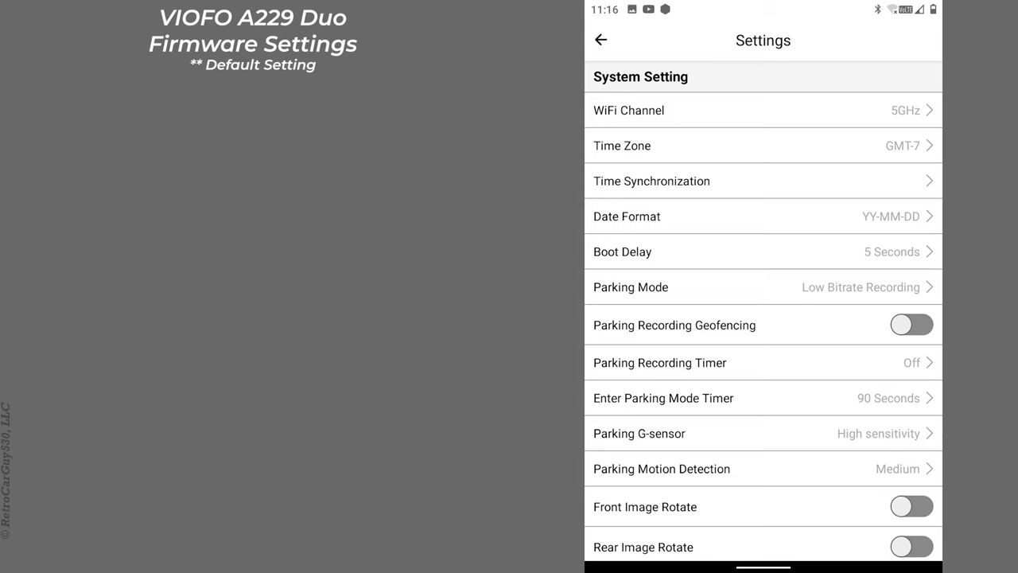
Bring up the Parking Mode choices from the System Setting list
click(762, 110)
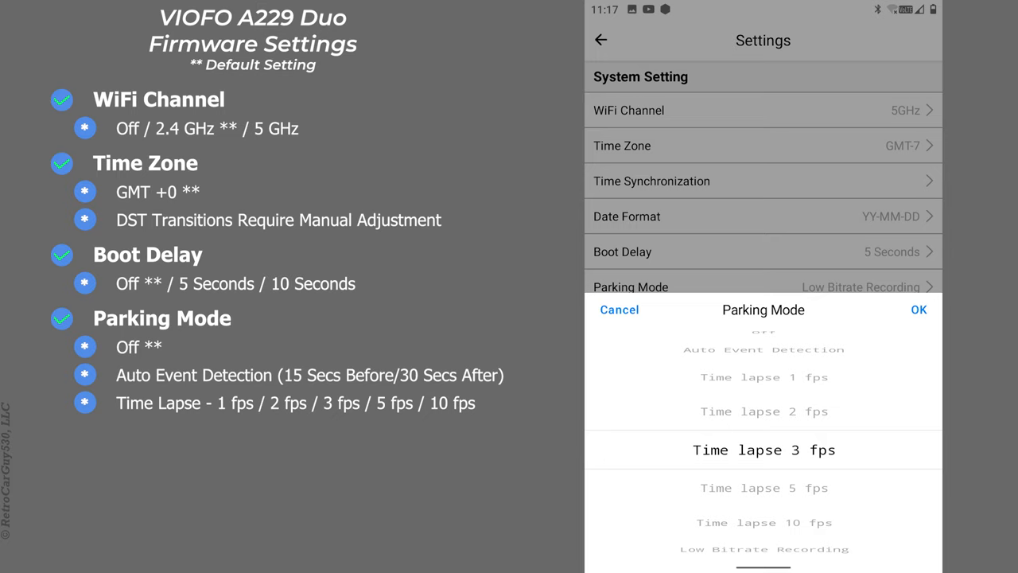
Scroll through the Parking Mode options down to low bitrate recording
scroll(down, 3)
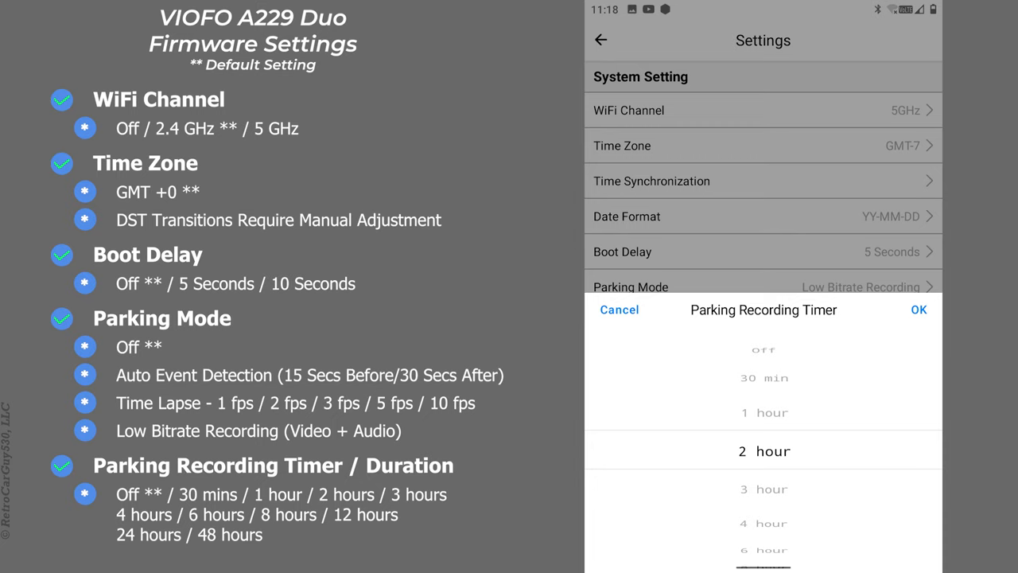
Review the Enter Parking Mode Timer choices and dismiss them, keeping Off
scroll(down, 3)
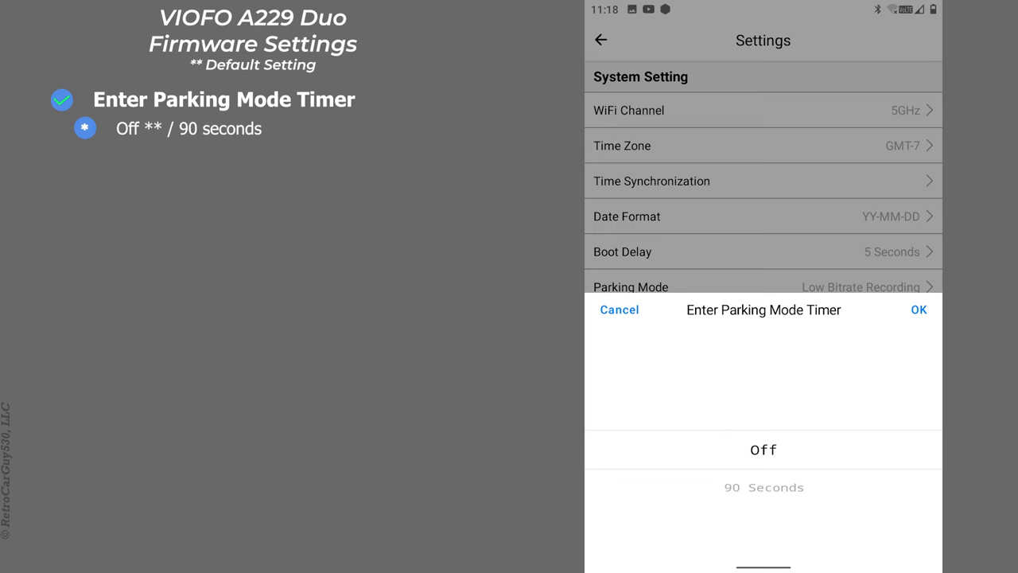
click(917, 309)
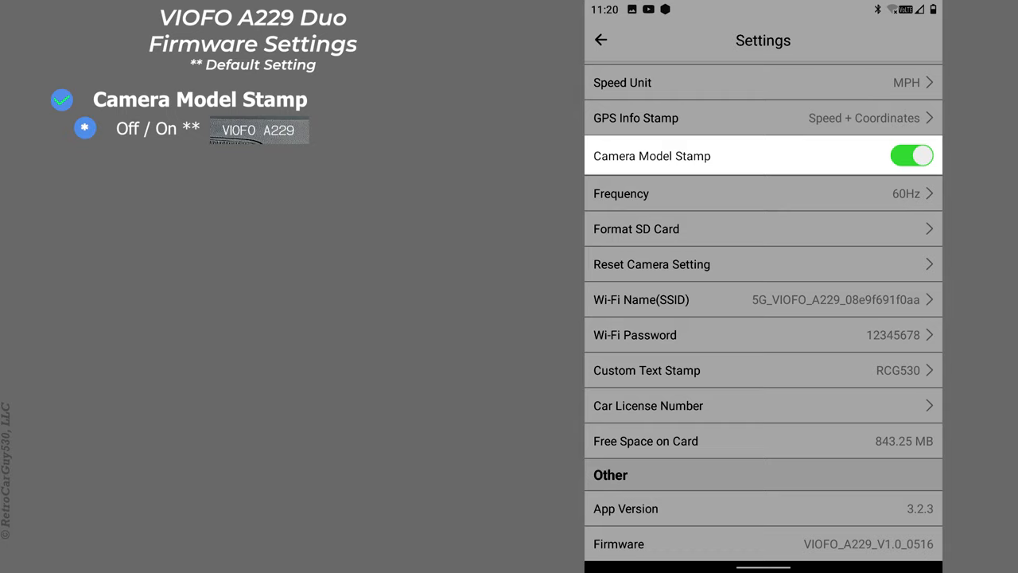
Review the 50Hz/60Hz Frequency choices and dismiss them unchanged
click(761, 194)
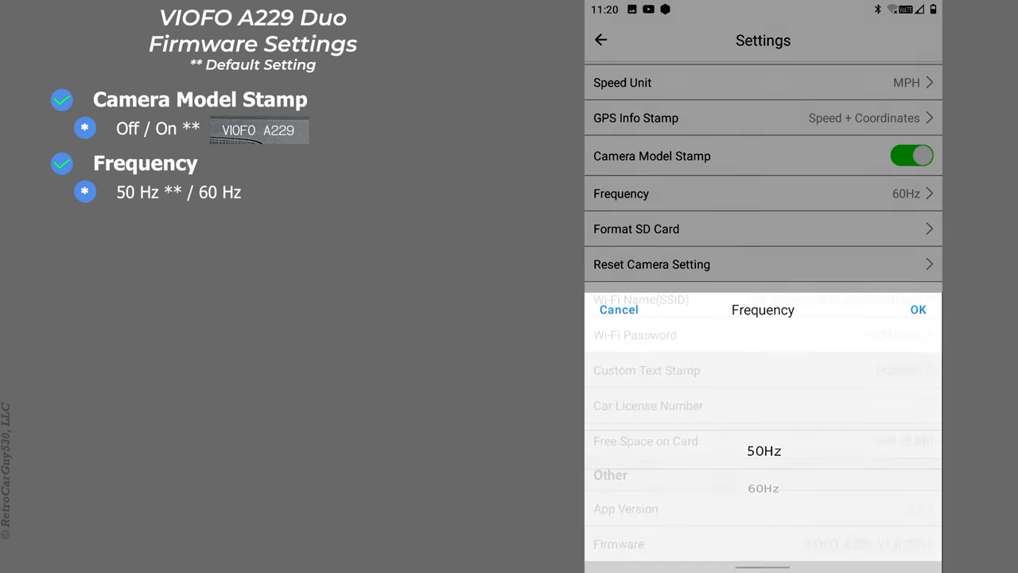
click(618, 309)
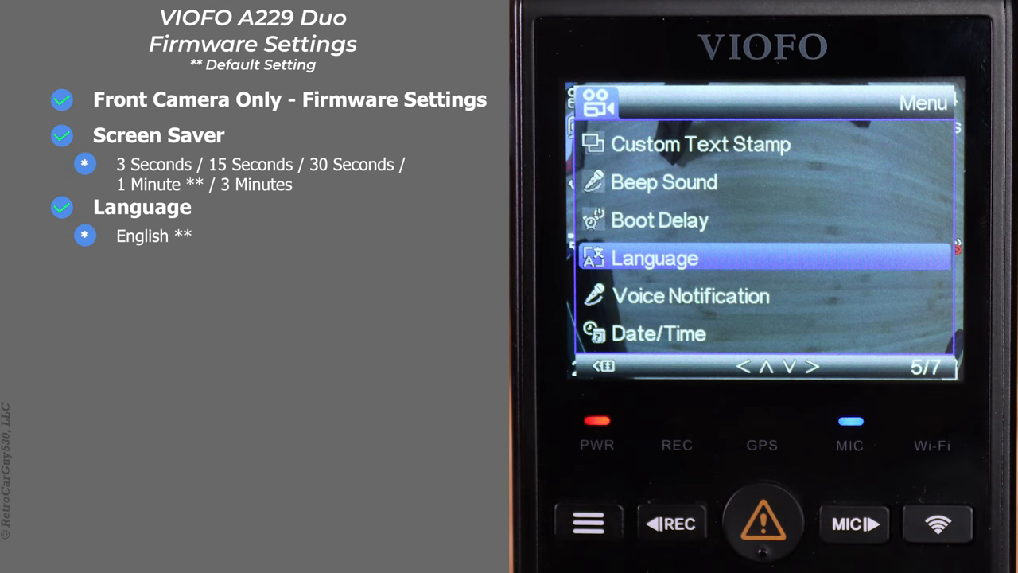
Bring up the camera's Language list with English current
click(760, 522)
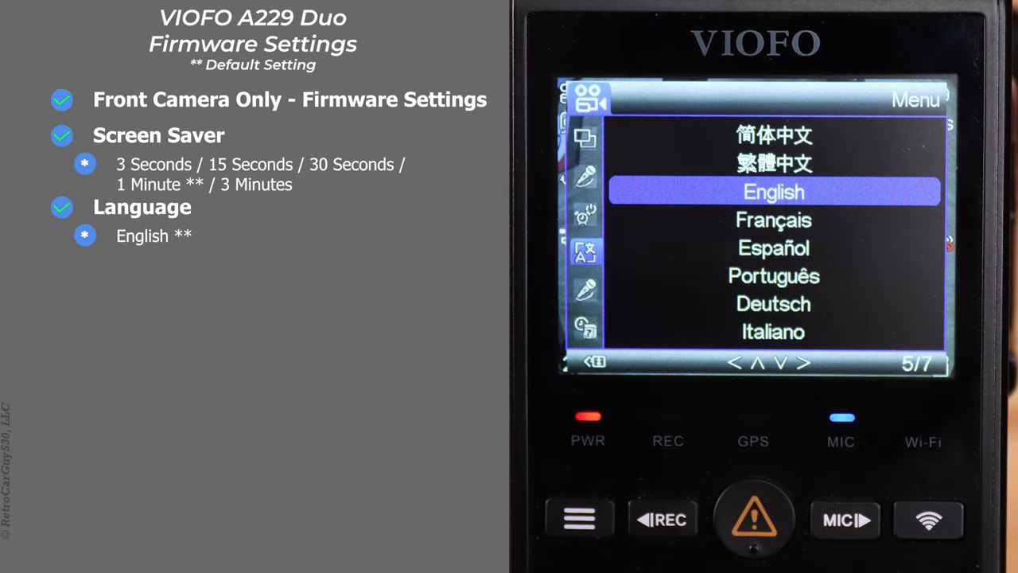